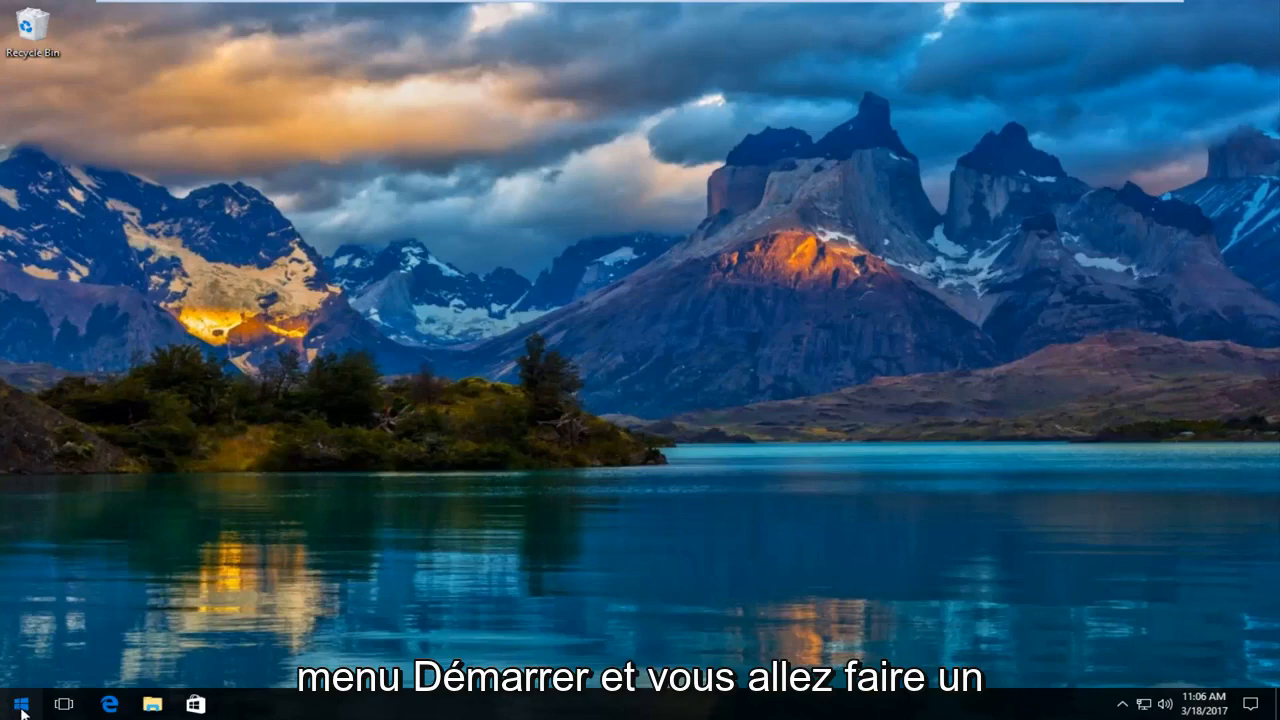
- Search the Start menu for 'trou' to surface the Troubleshooting control panel
left_click(14, 704)
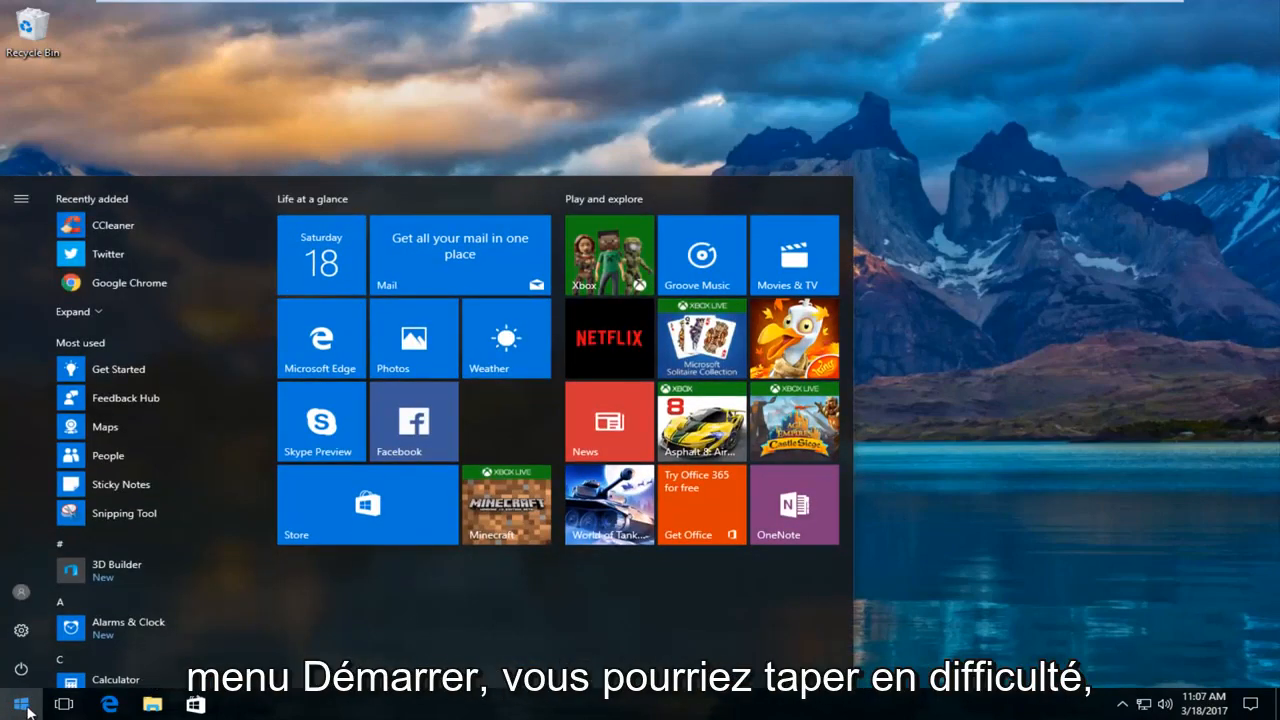
type("troubleshoo")
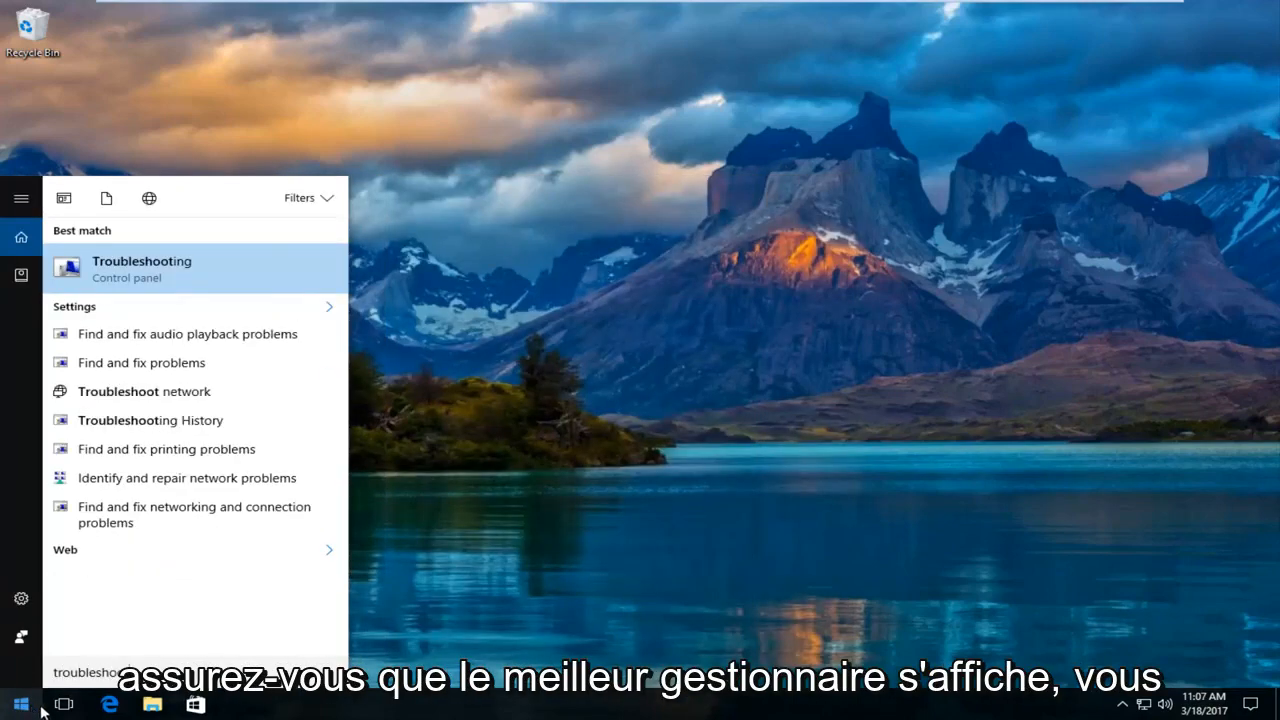
mouse_move(107, 235)
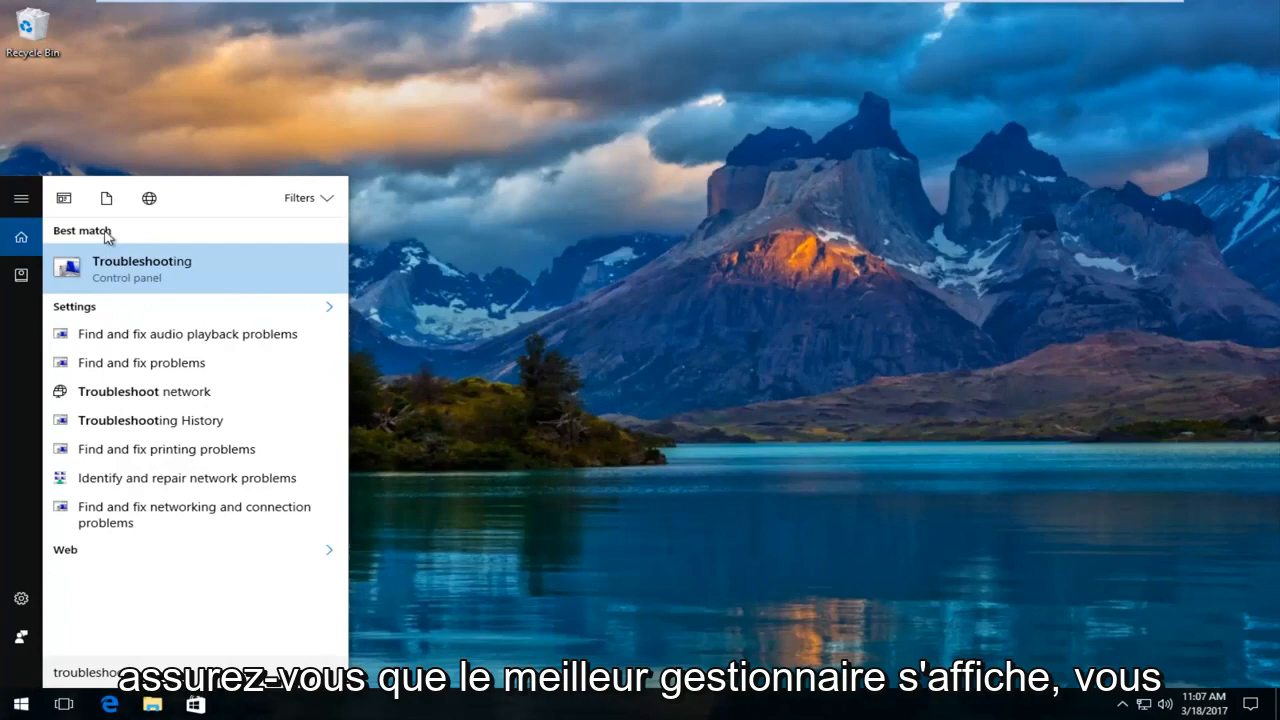
mouse_move(188, 291)
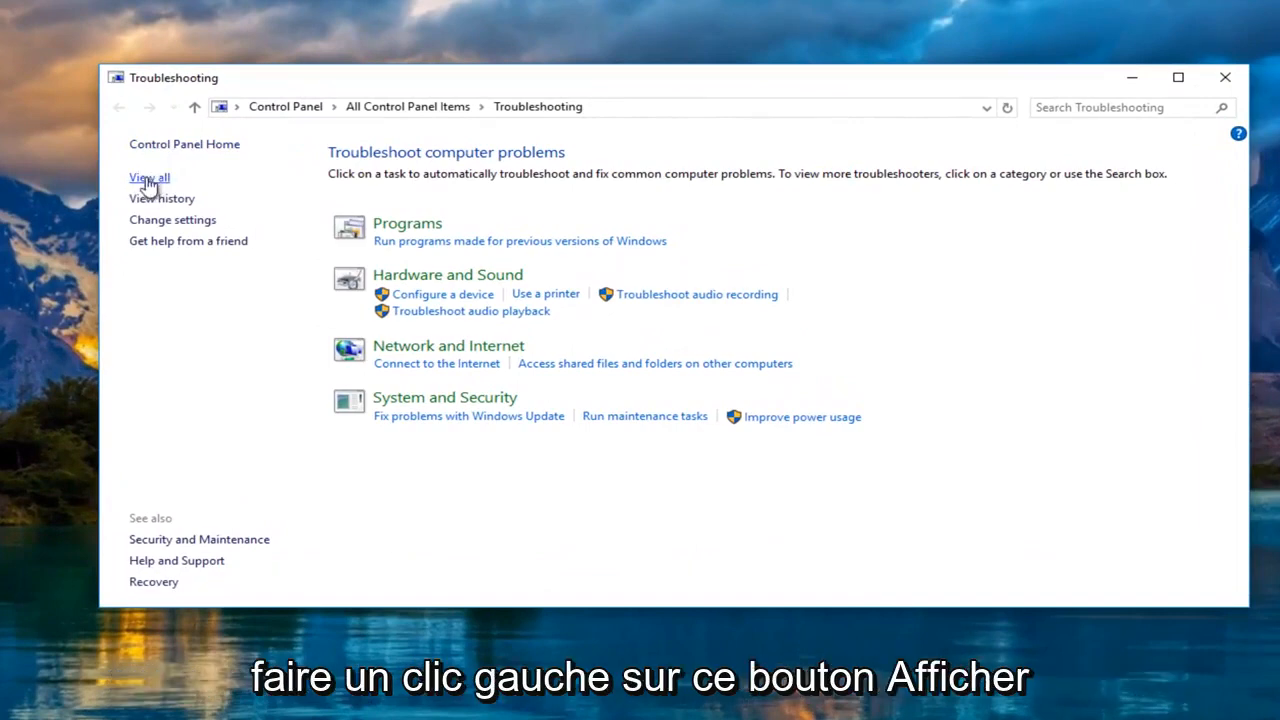
- Switch Troubleshooting to the All Categories list via View all
left_click(148, 177)
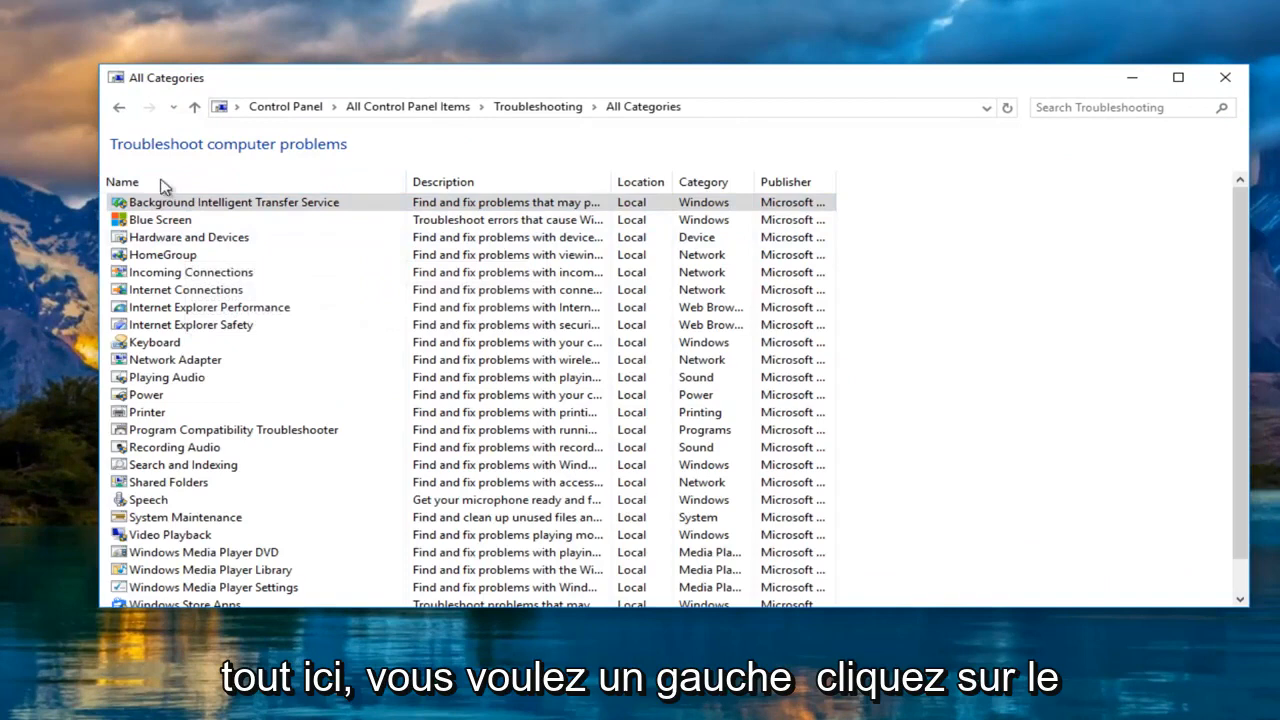
mouse_move(188, 237)
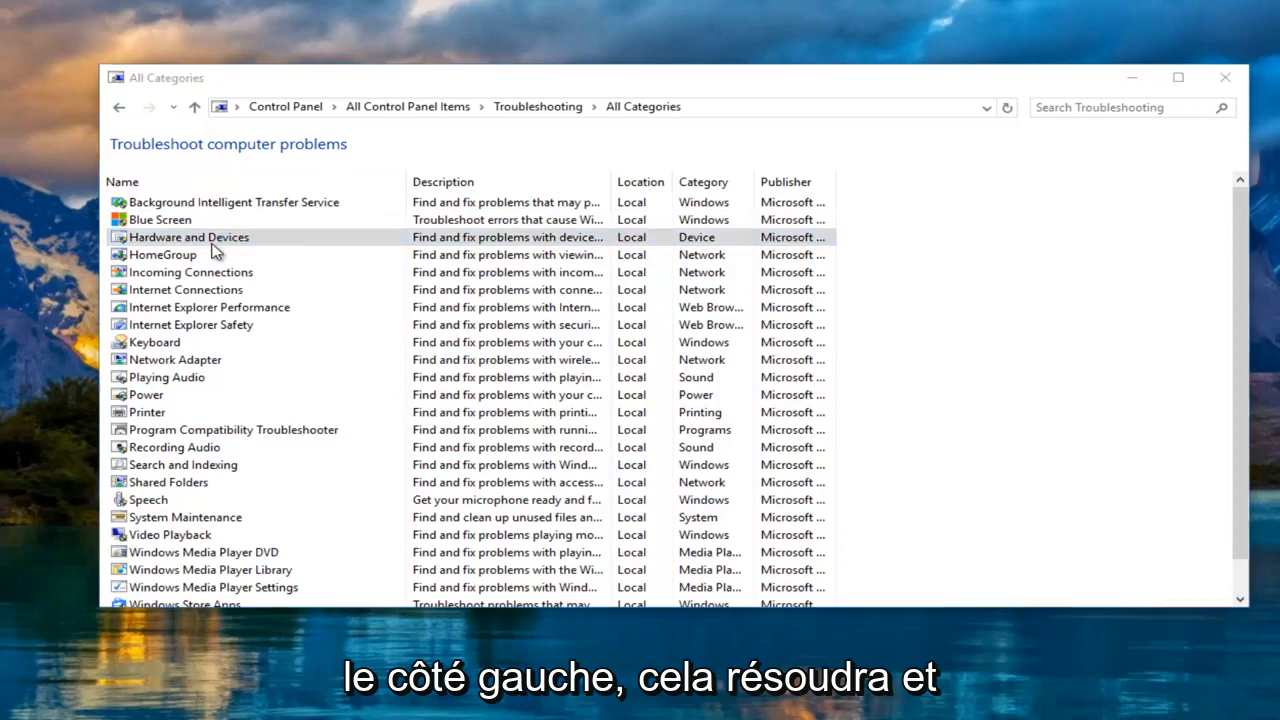
- Run the Hardware and Devices troubleshooter past its introductory page
double_click(189, 237)
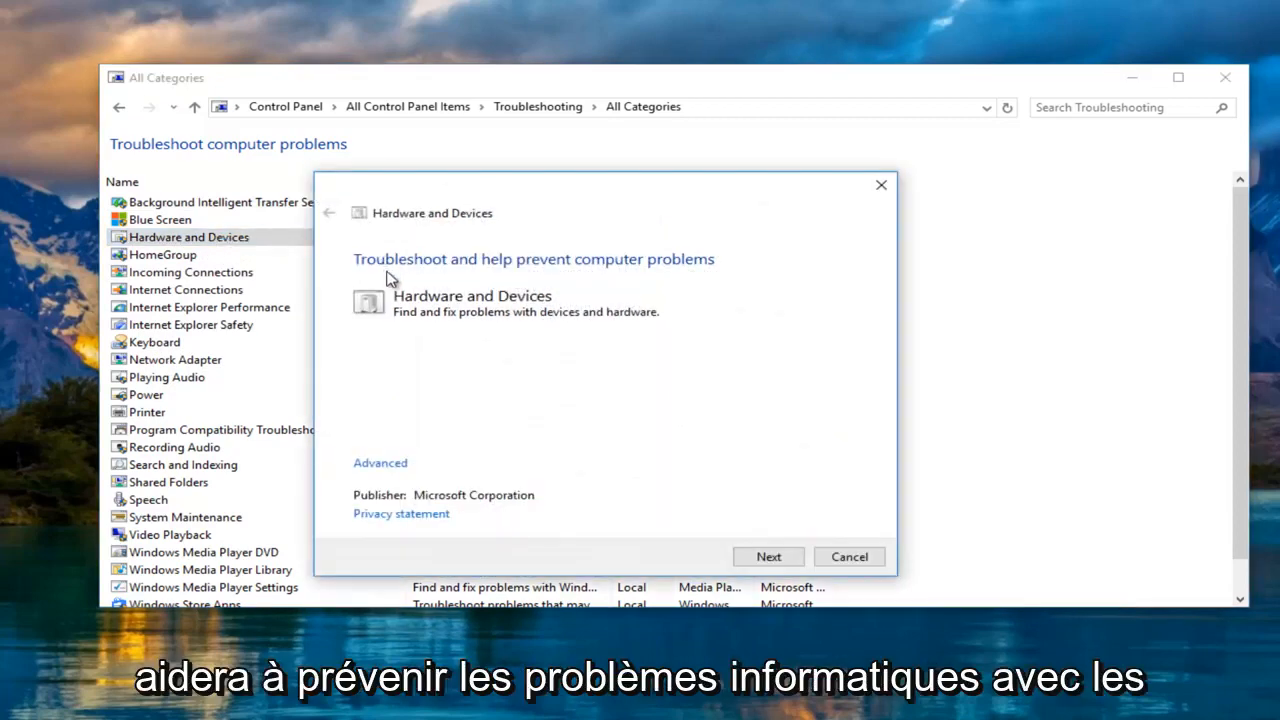
mouse_move(673, 437)
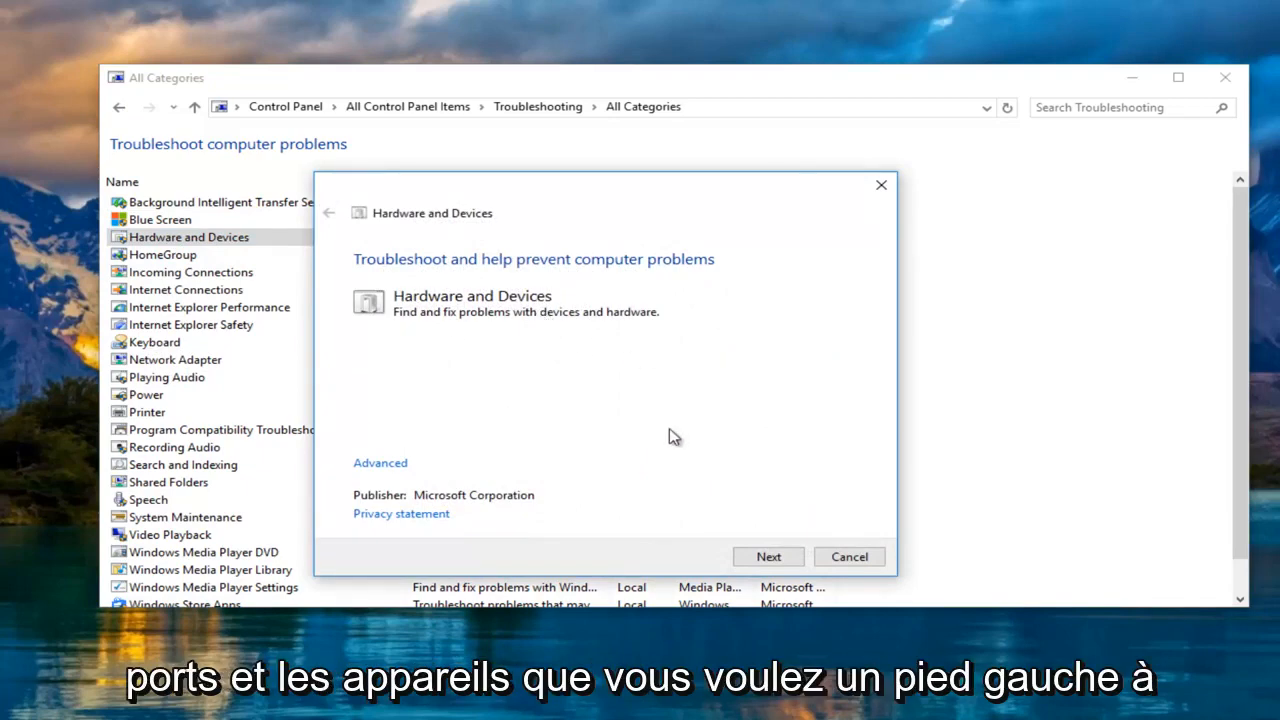
left_click(767, 556)
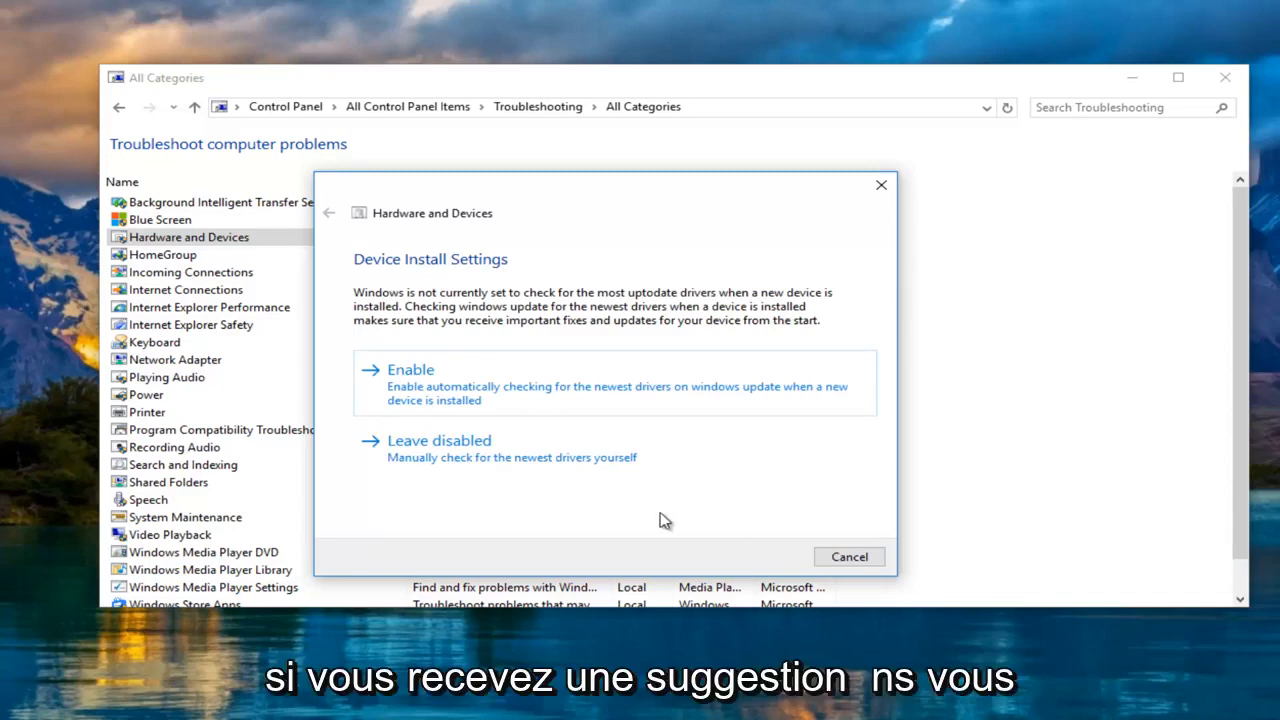
mouse_move(400, 270)
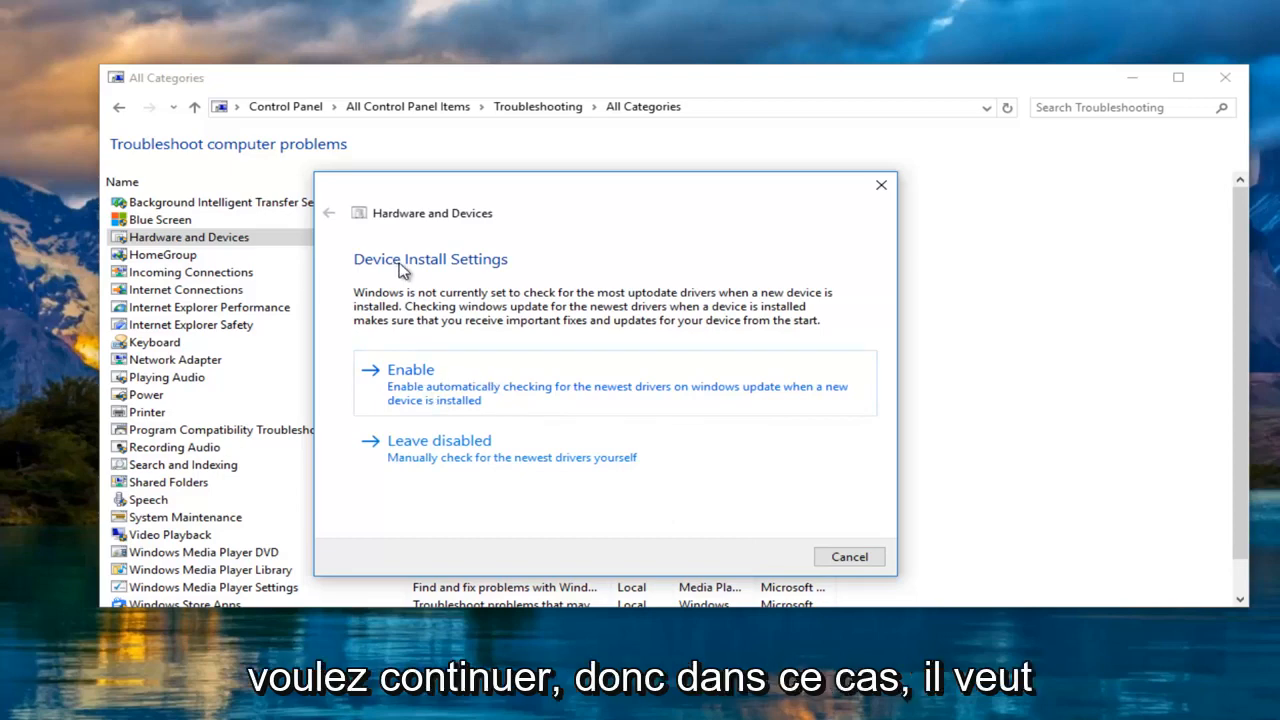
mouse_move(393, 389)
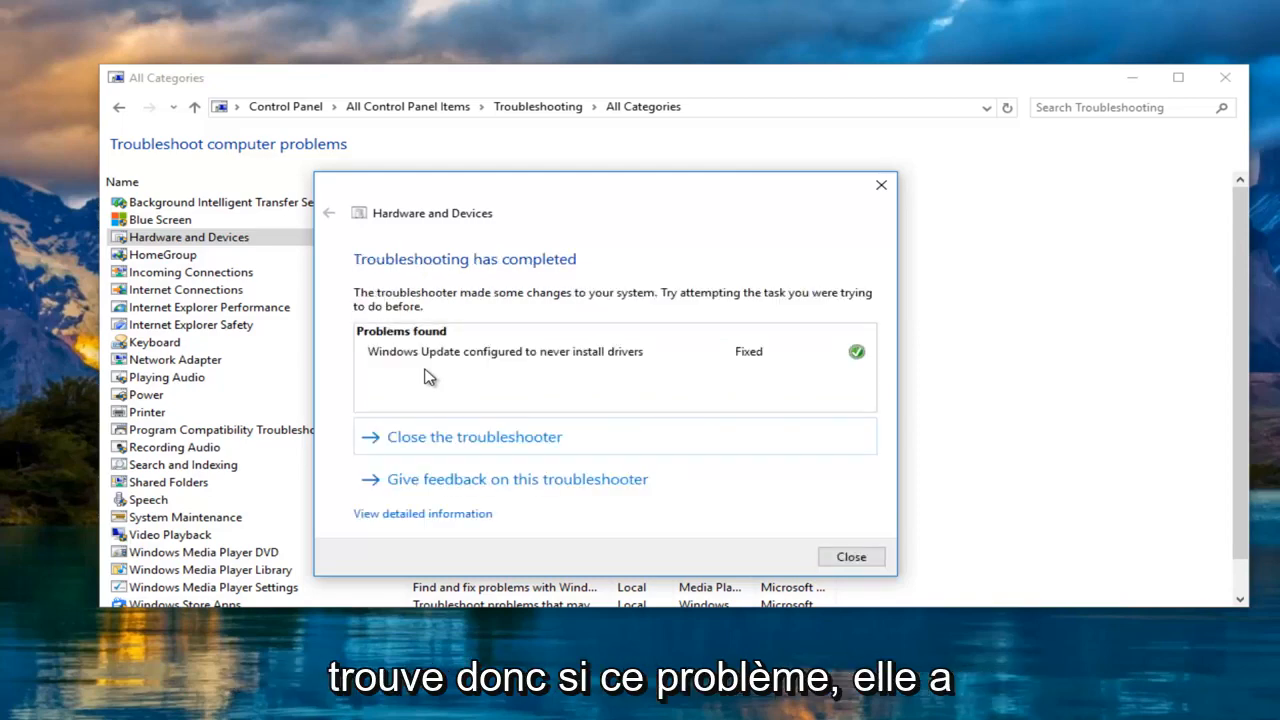
mouse_move(453, 281)
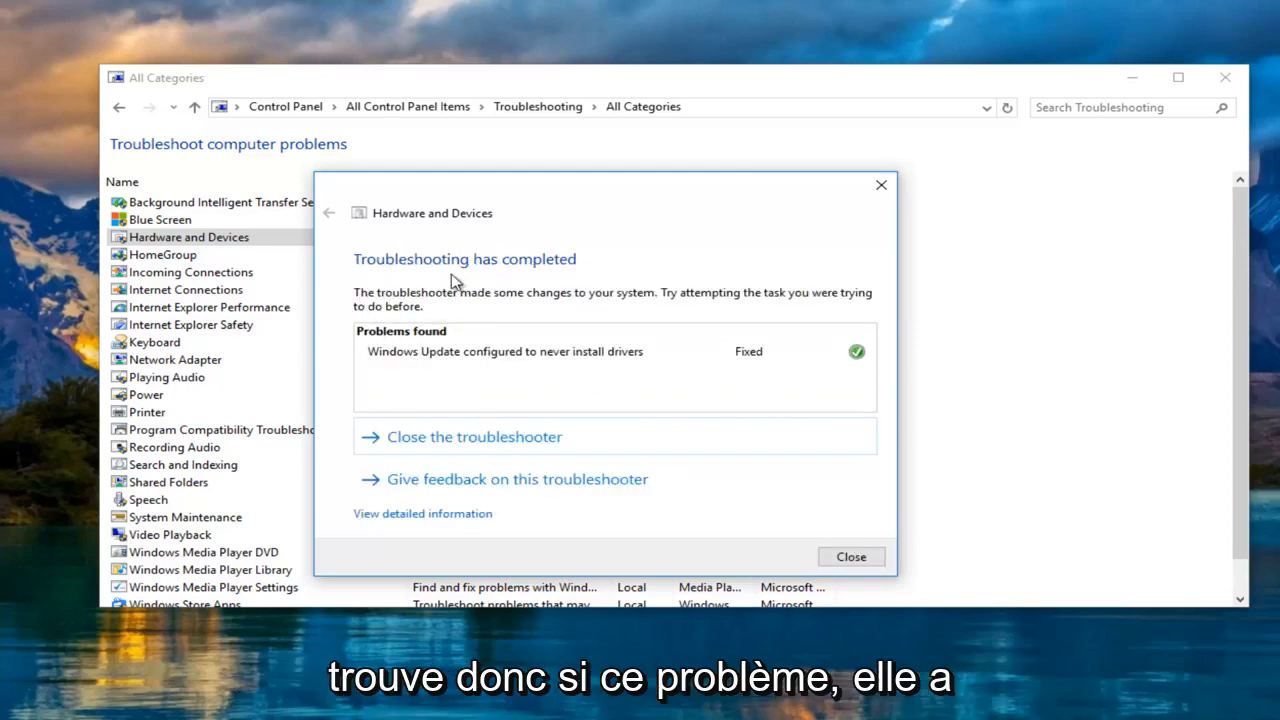
mouse_move(580, 312)
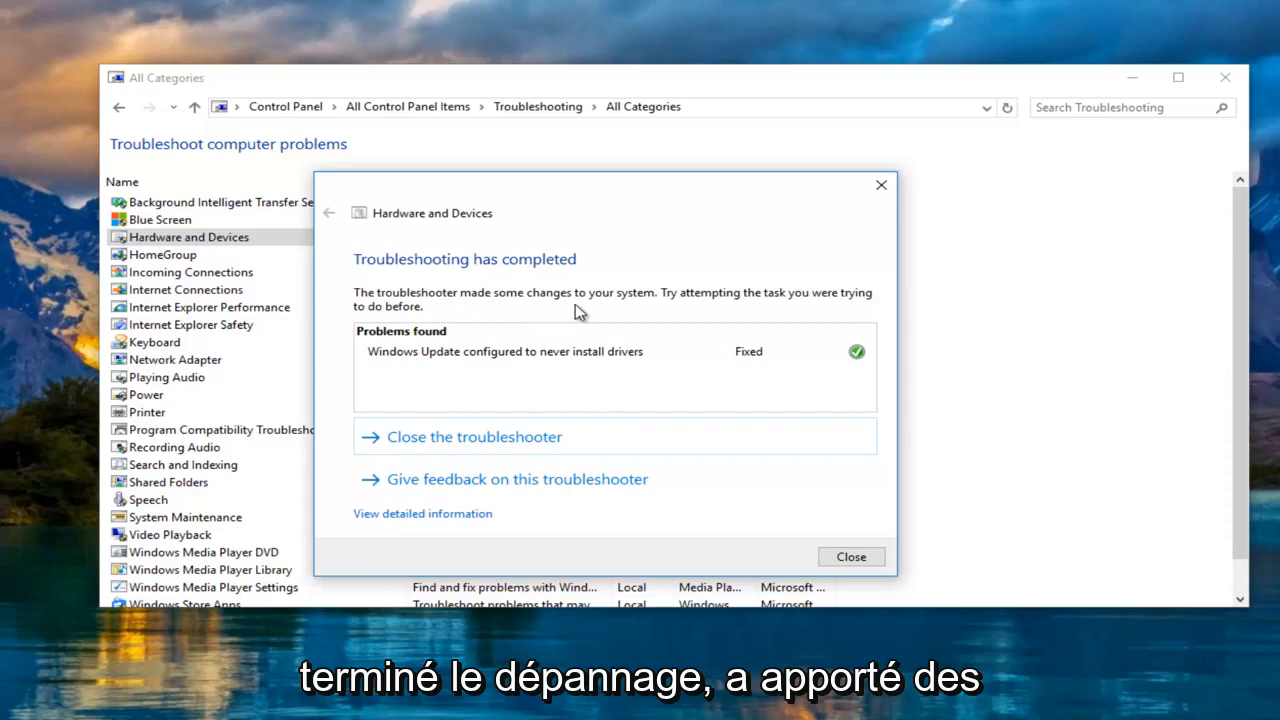
mouse_move(585, 295)
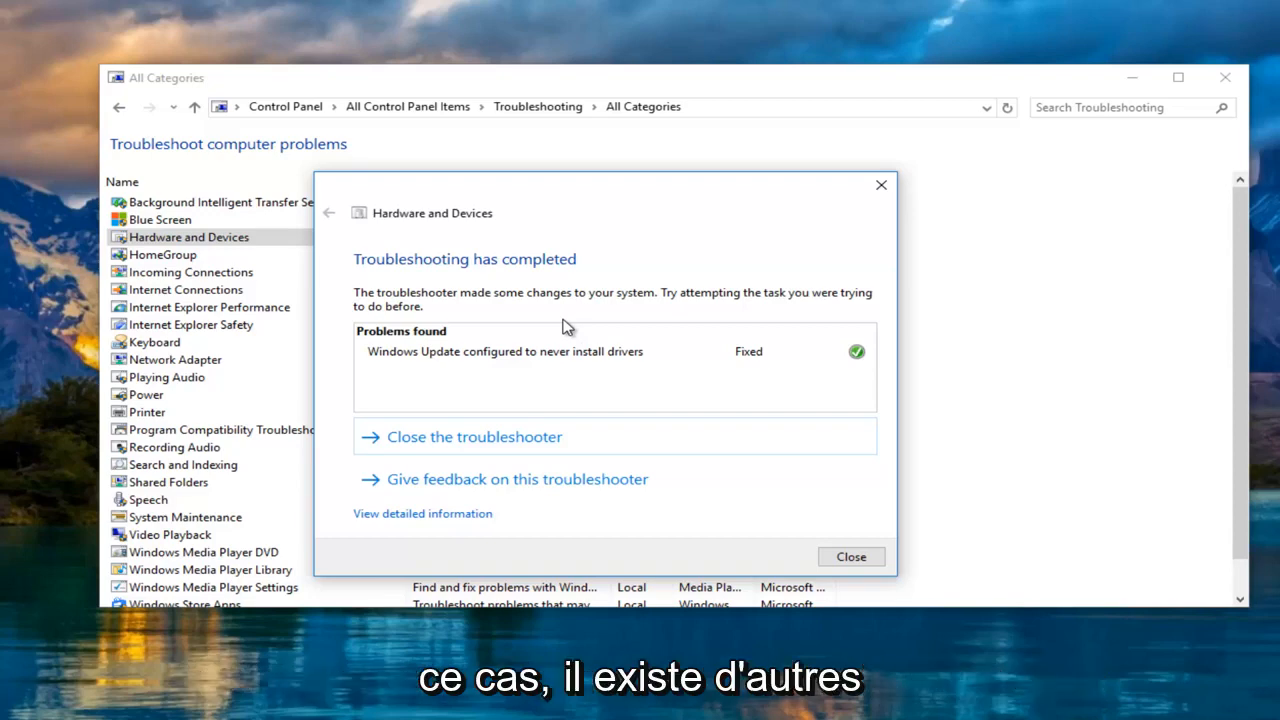
mouse_move(315, 157)
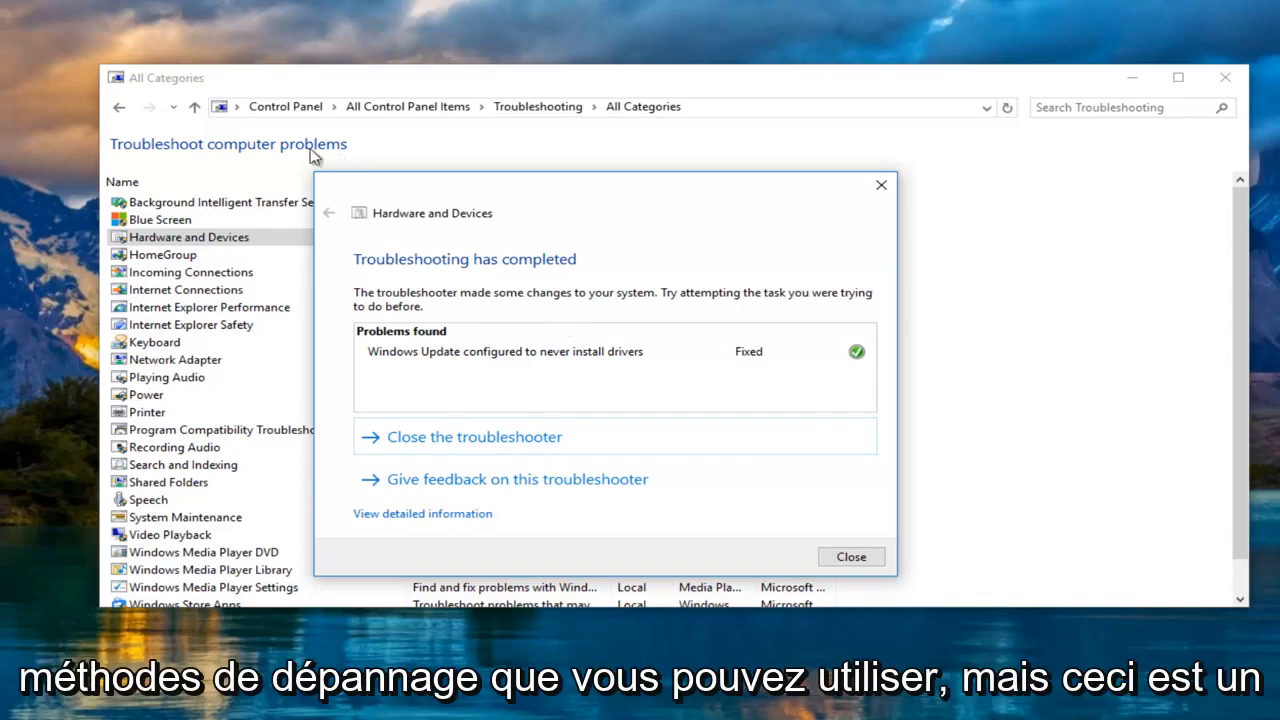
mouse_move(510, 195)
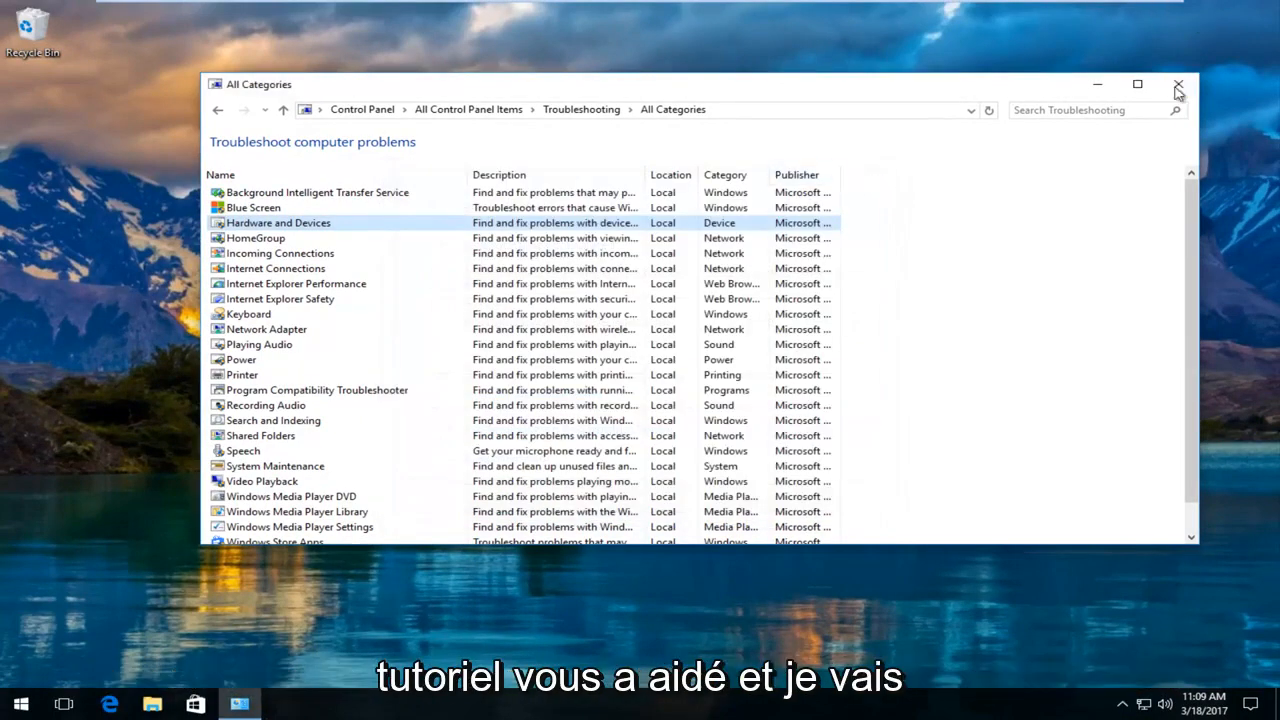
- Close the All Categories troubleshooting window to reveal the desktop
left_click(1178, 84)
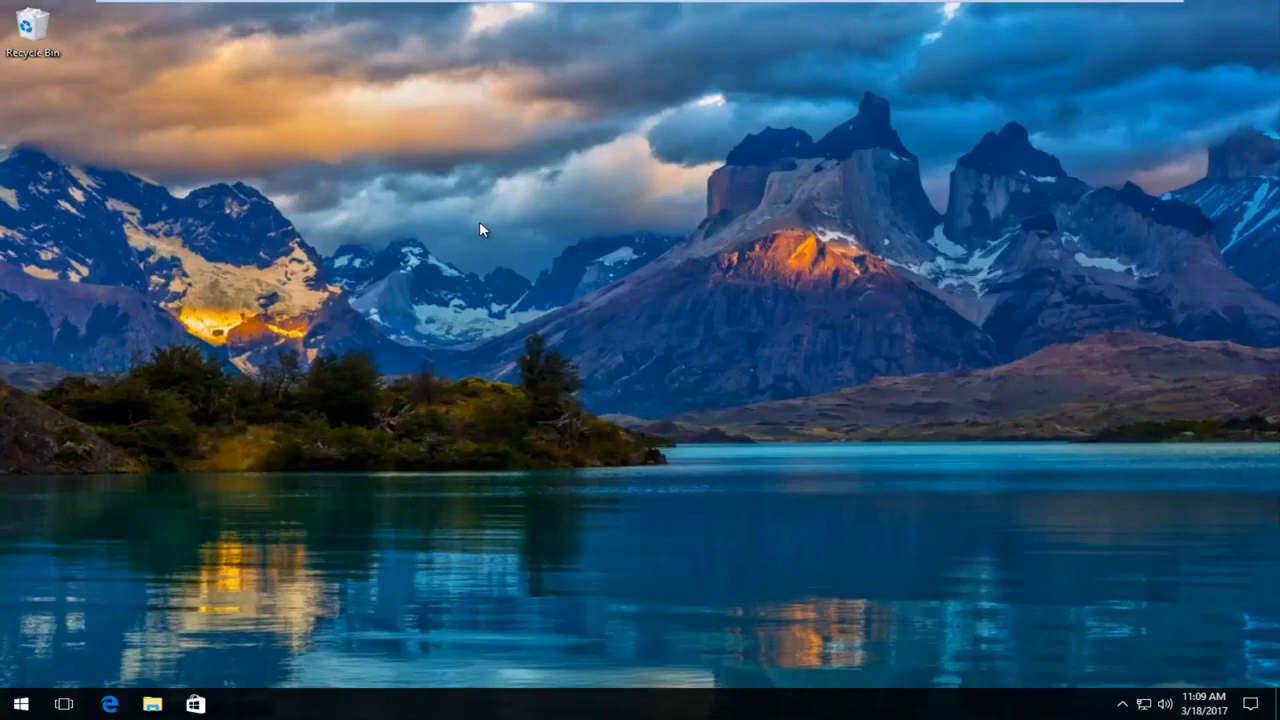